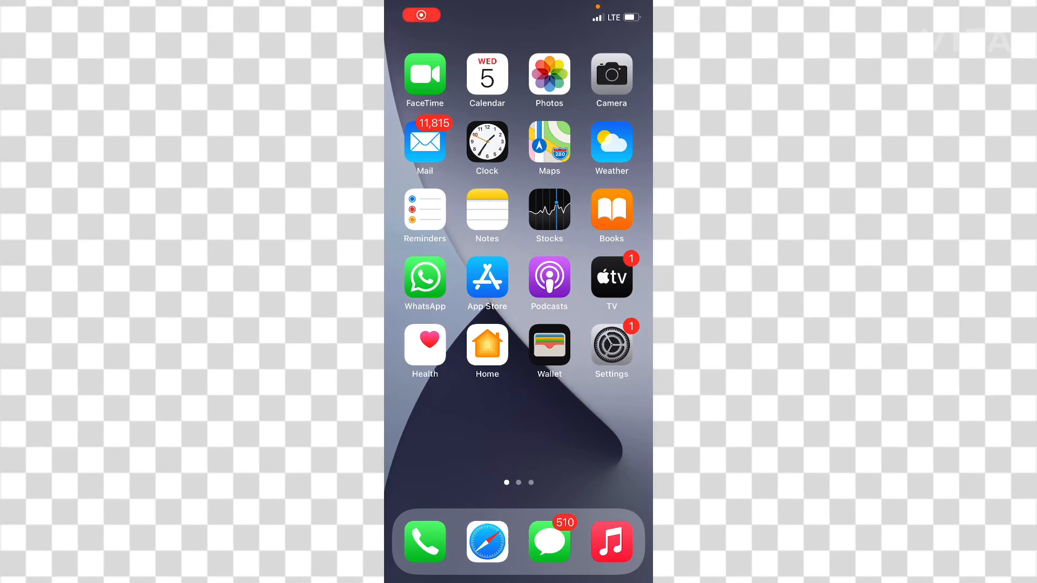
# Briefly open Settings, then move to the second Home Screen page with Files, YouTube and Instagram
pyautogui.click(420, 15)
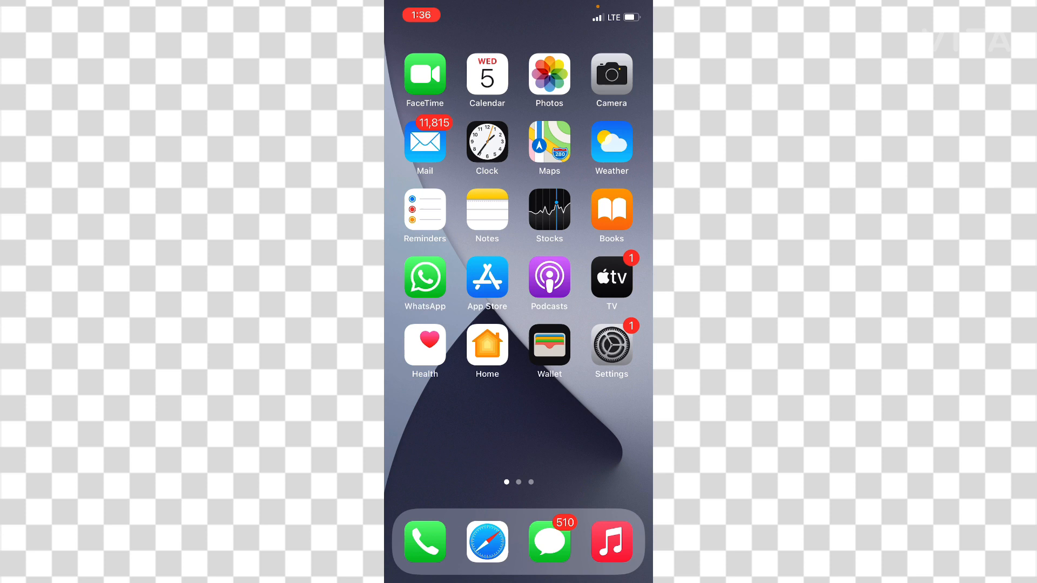
pyautogui.hscroll(-3)
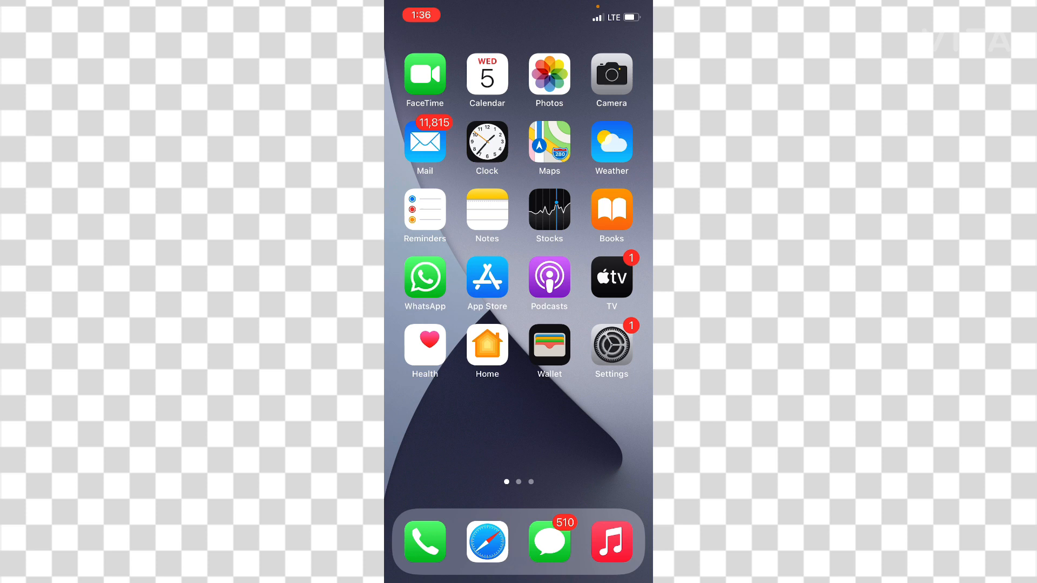
pyautogui.click(609, 347)
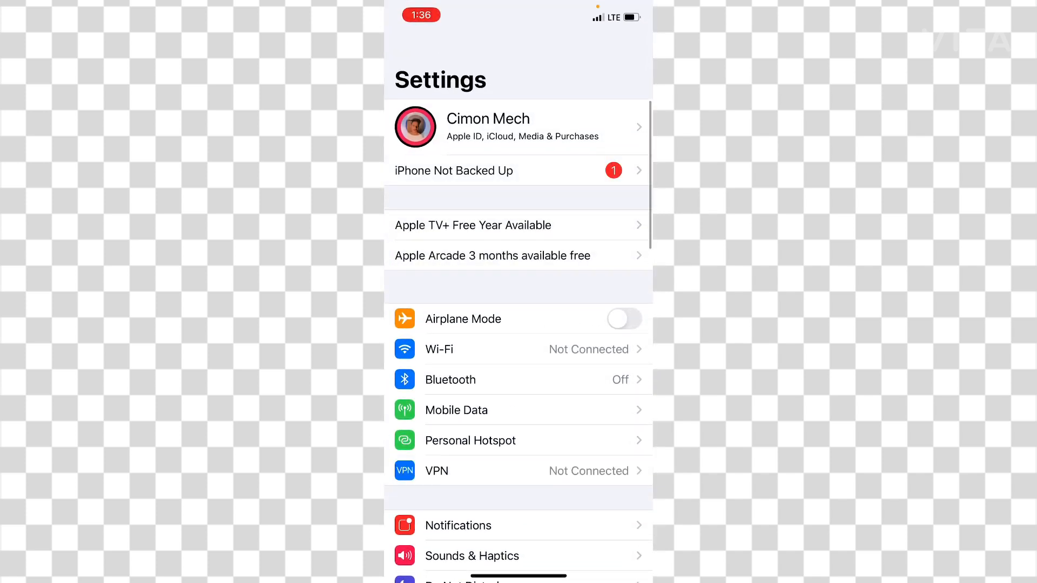
pyautogui.scroll(-3)
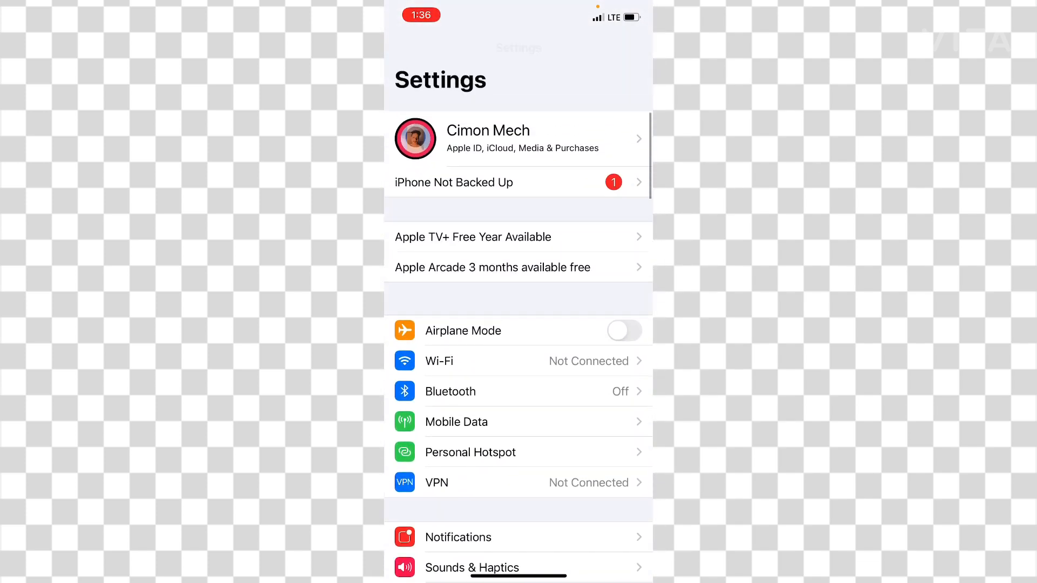
pyautogui.scroll(3)
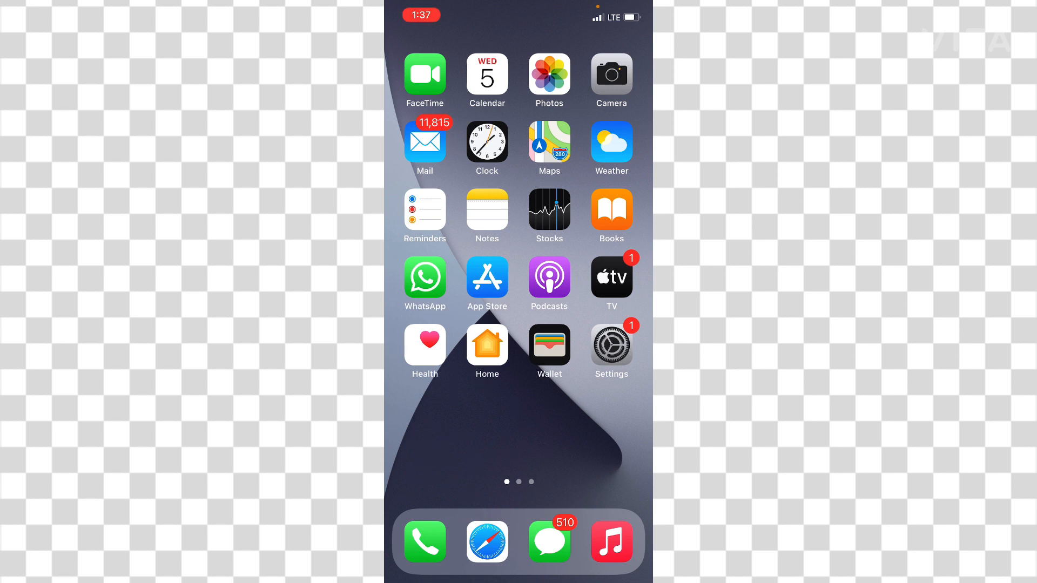
pyautogui.hscroll(-3)
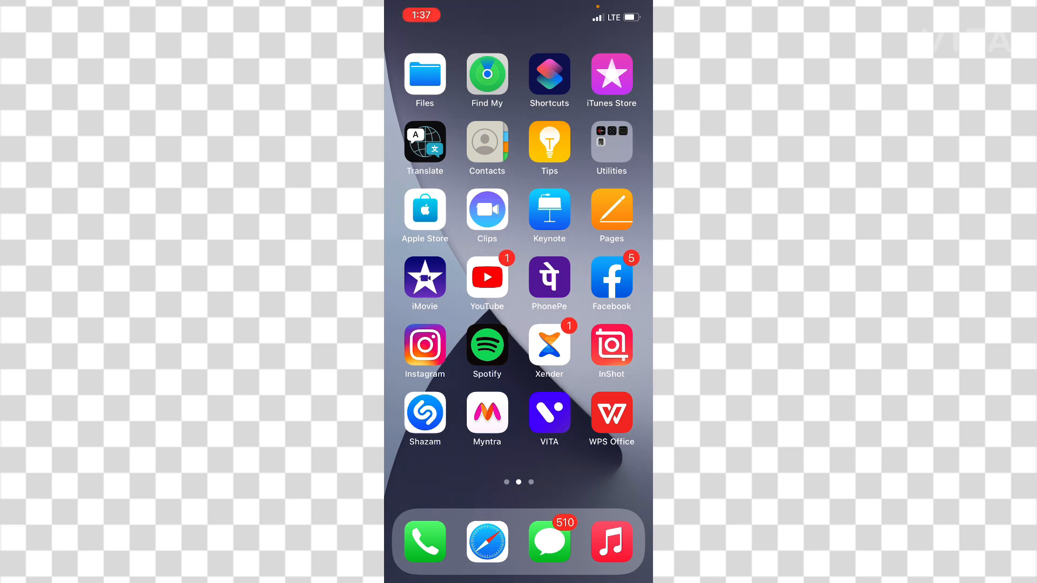
# Search the App Store for 'super vpn', view the Super VPN - Best VPN Master page, then go home
pyautogui.click(424, 215)
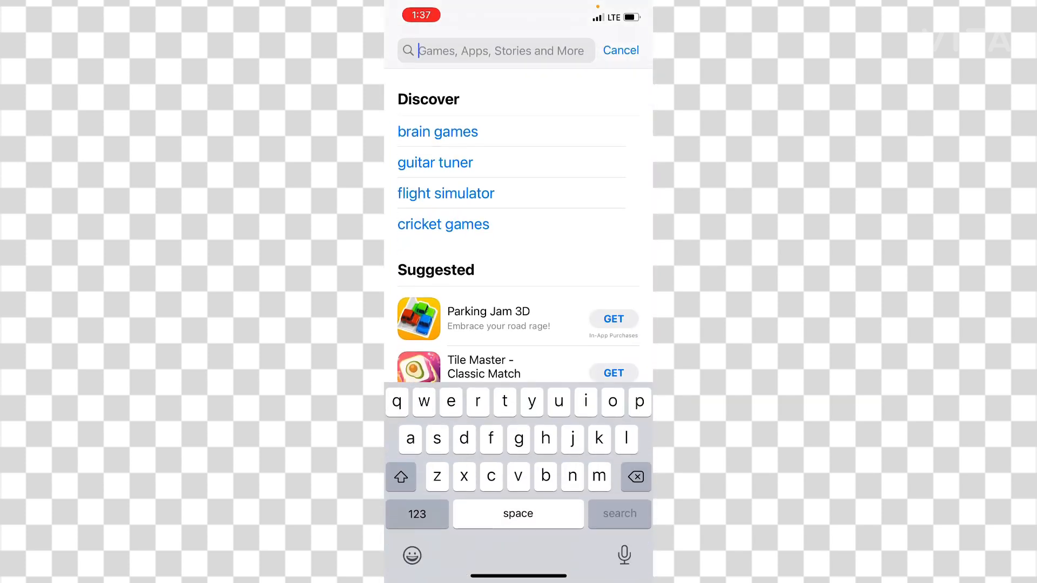
pyautogui.write('vpn')
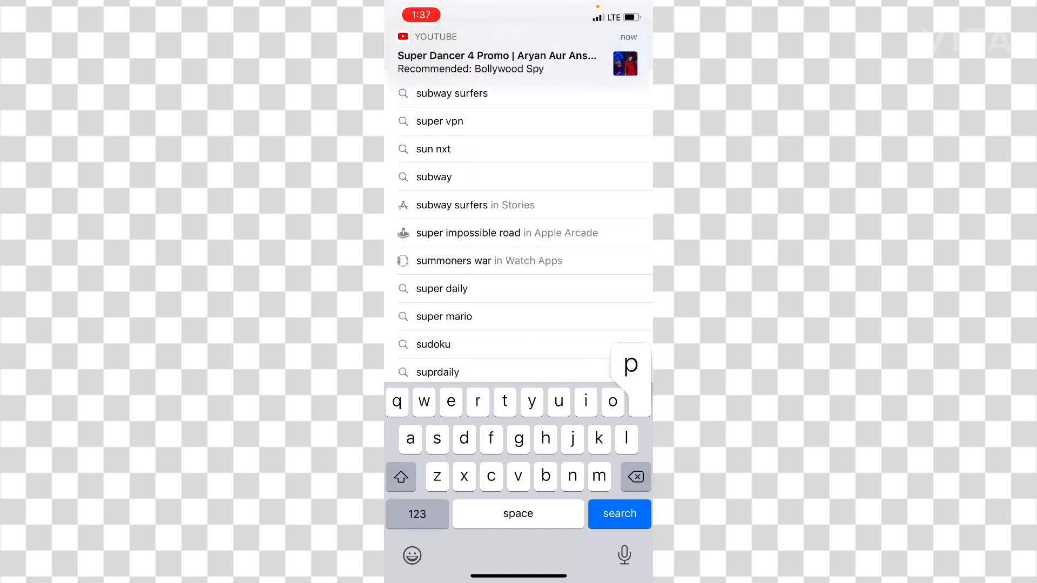
pyautogui.click(439, 121)
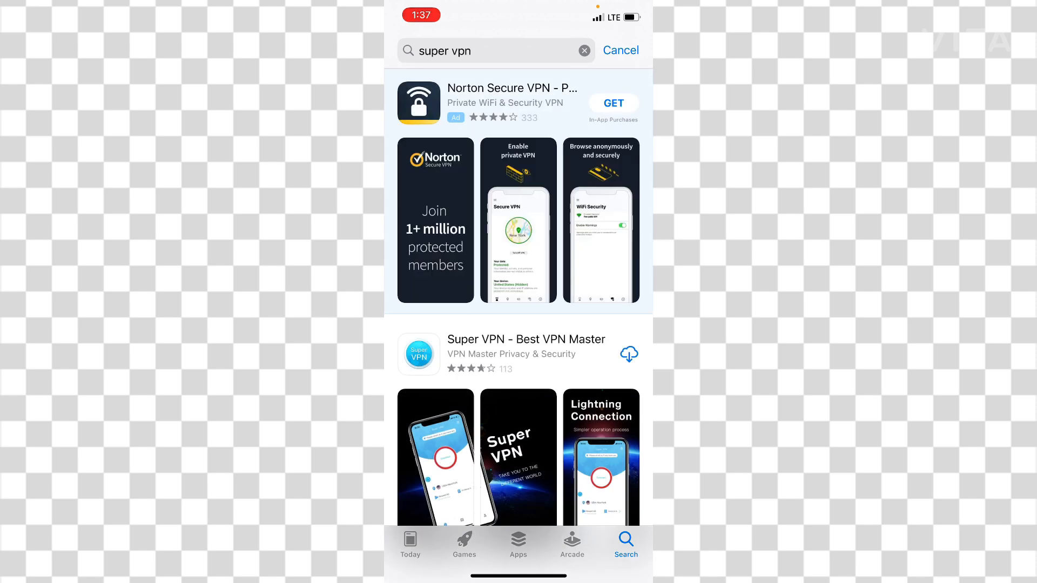
pyautogui.click(526, 339)
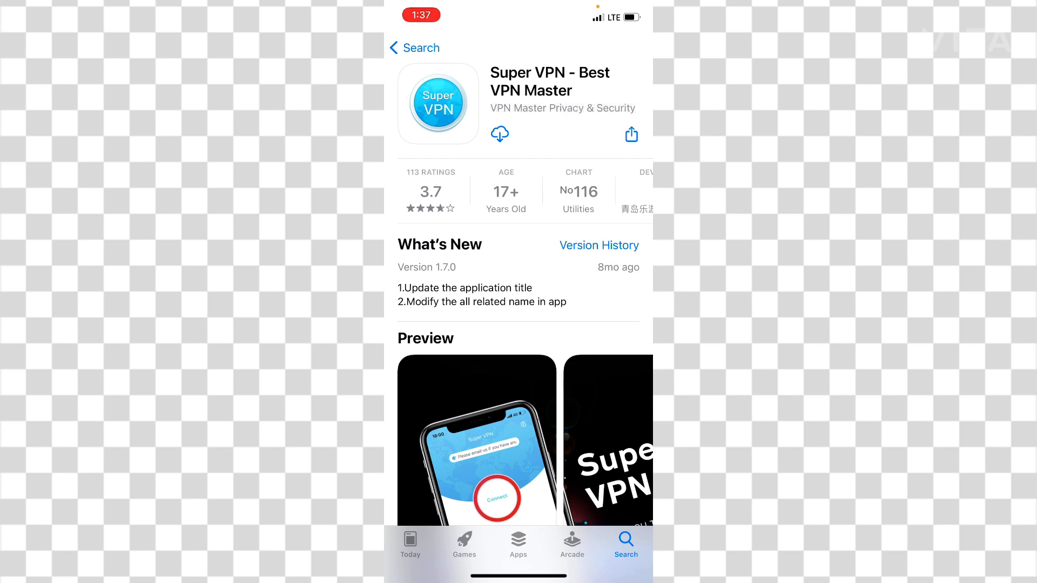
pyautogui.press('home')
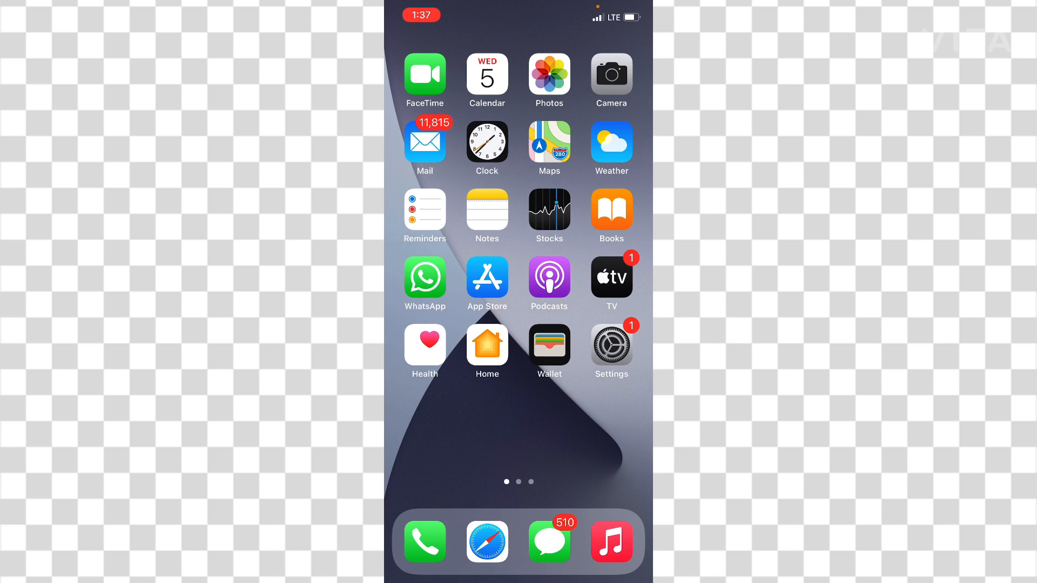
# Reopen the App Store, type 'i' in a new search, then return to the Home Screen
pyautogui.click(487, 278)
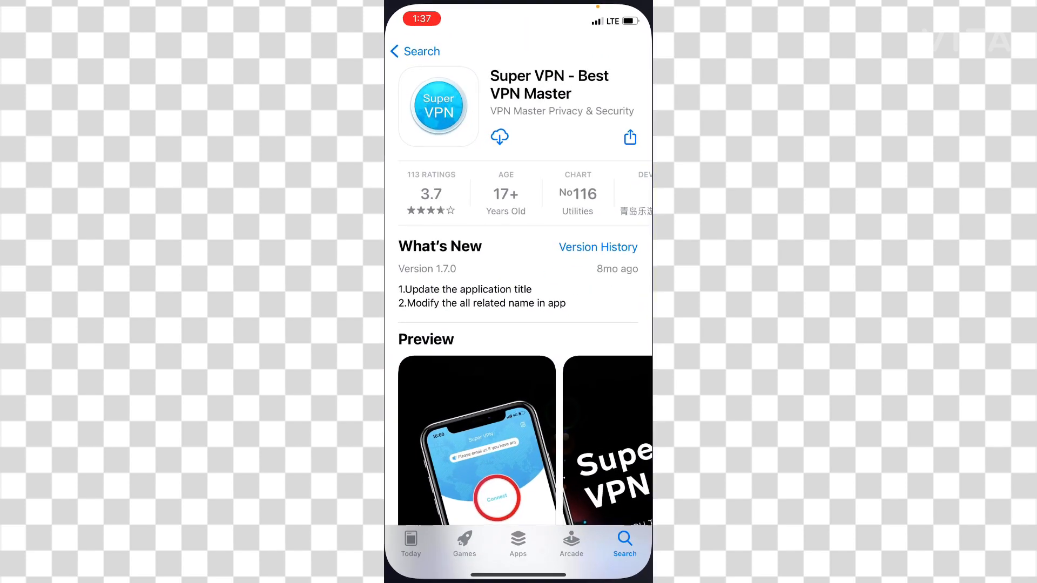
pyautogui.click(415, 51)
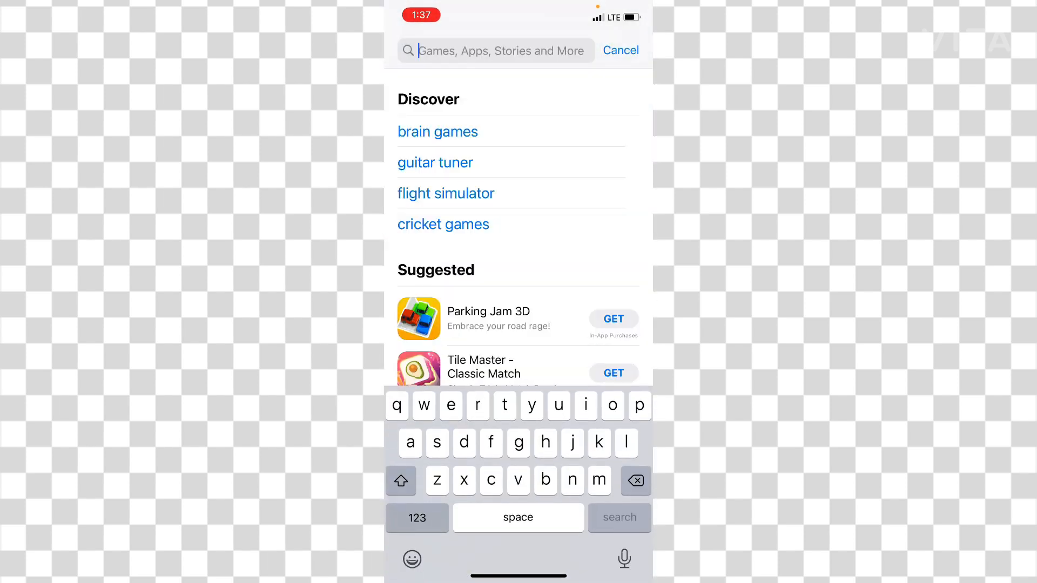
pyautogui.write('i')
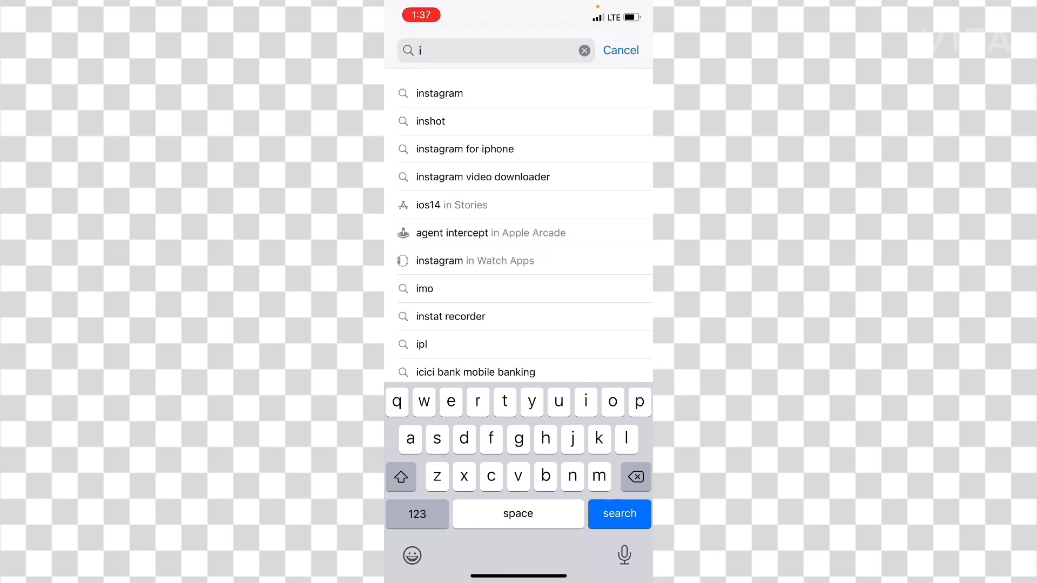
pyautogui.click(438, 94)
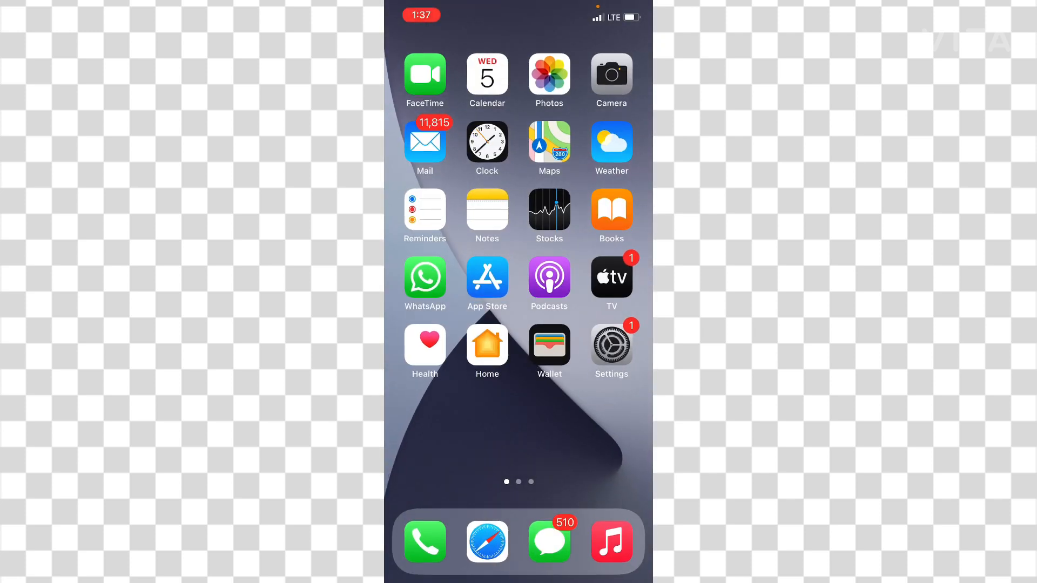
# Launch Instagram from page two and open the first direct message conversation
pyautogui.hscroll(-3)
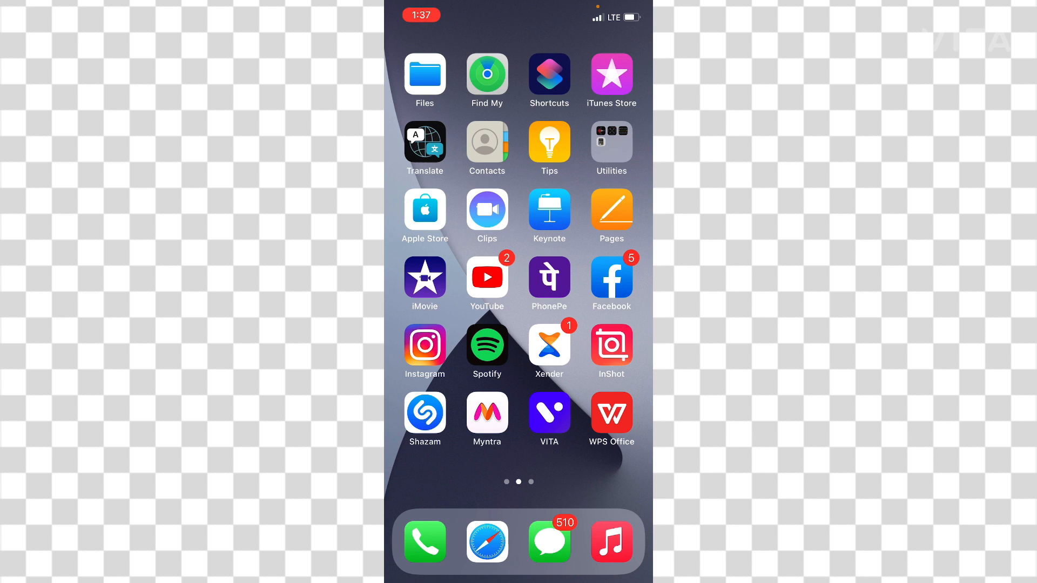
pyautogui.click(424, 345)
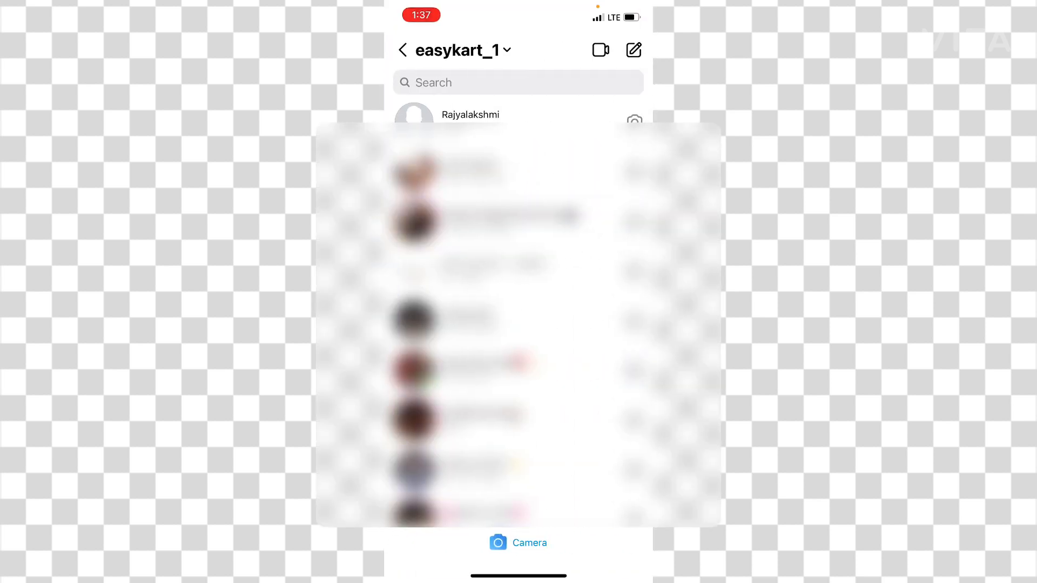
pyautogui.click(471, 114)
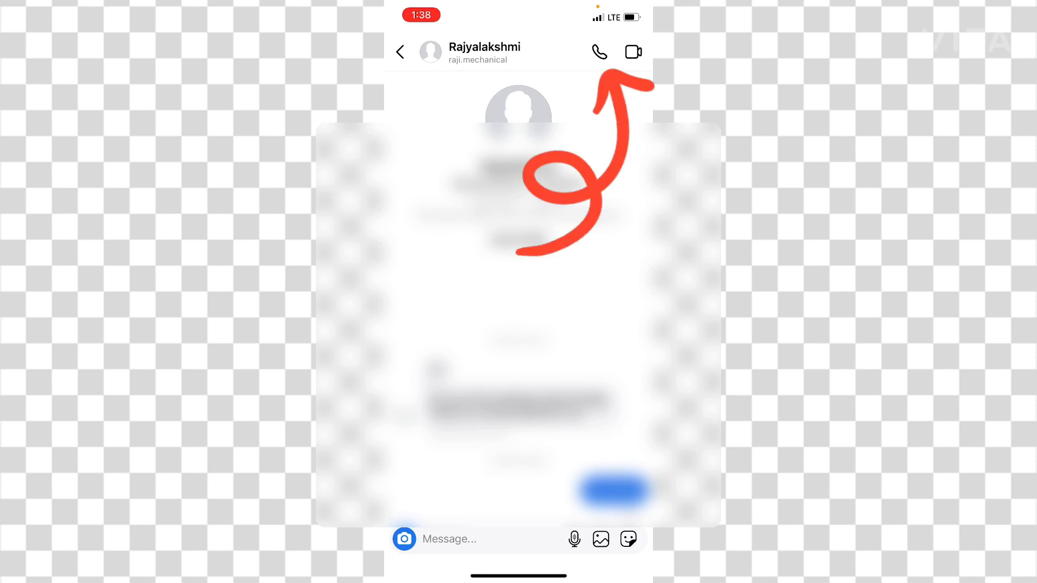